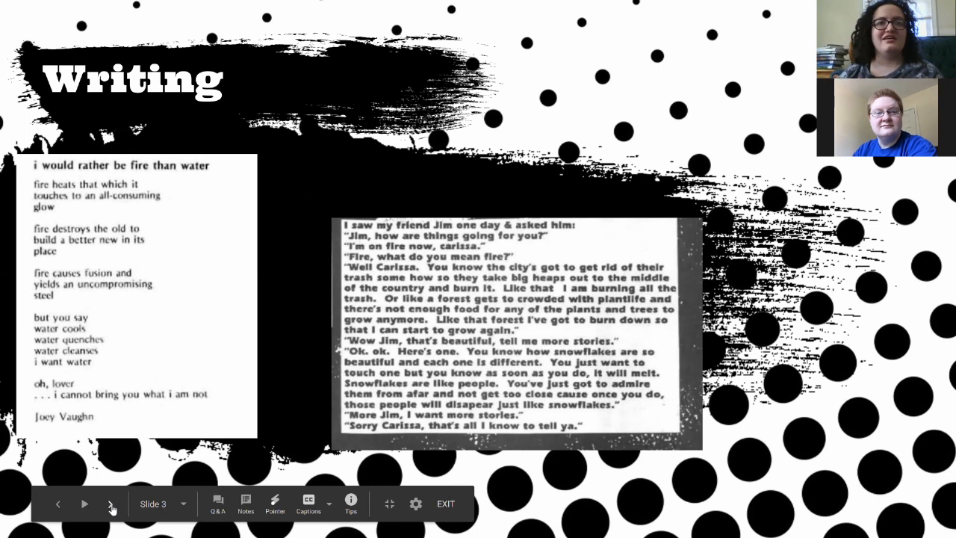
- Advance the slideshow from the Writing slide through Photos to slide 5, Comics
click(112, 503)
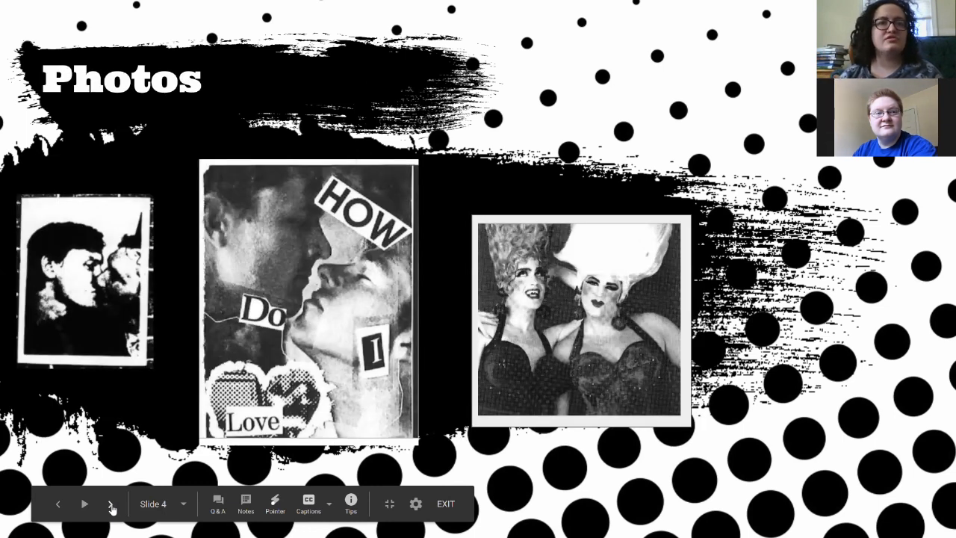
click(110, 503)
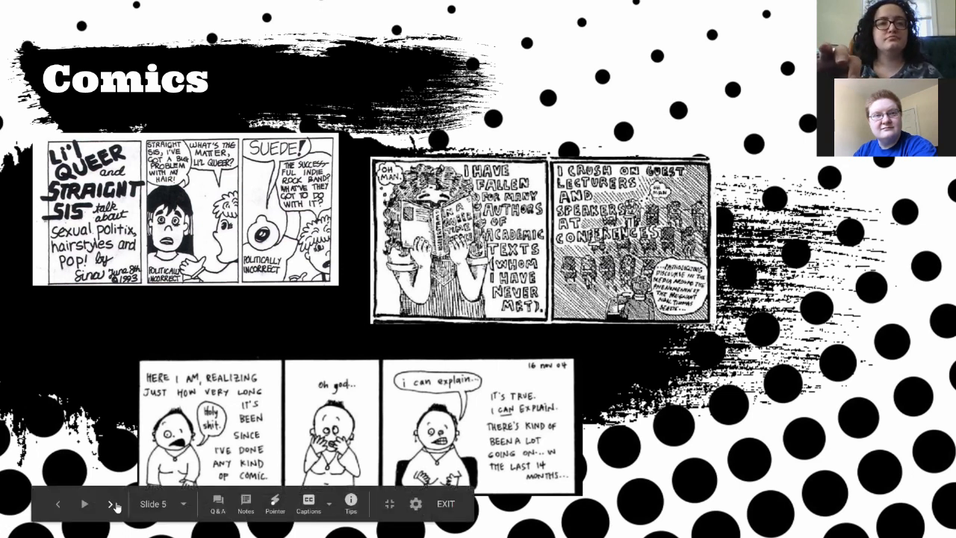
click(110, 504)
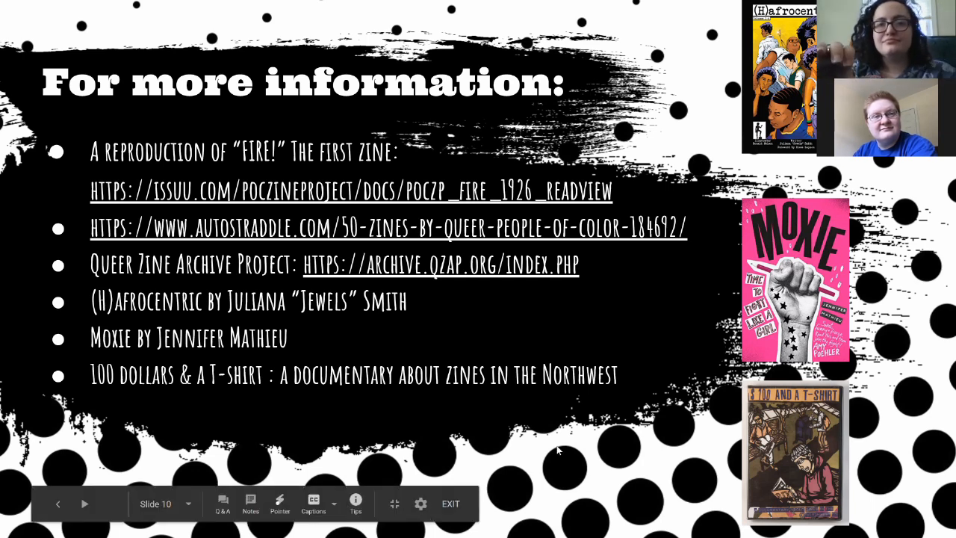
mouse_move(176, 455)
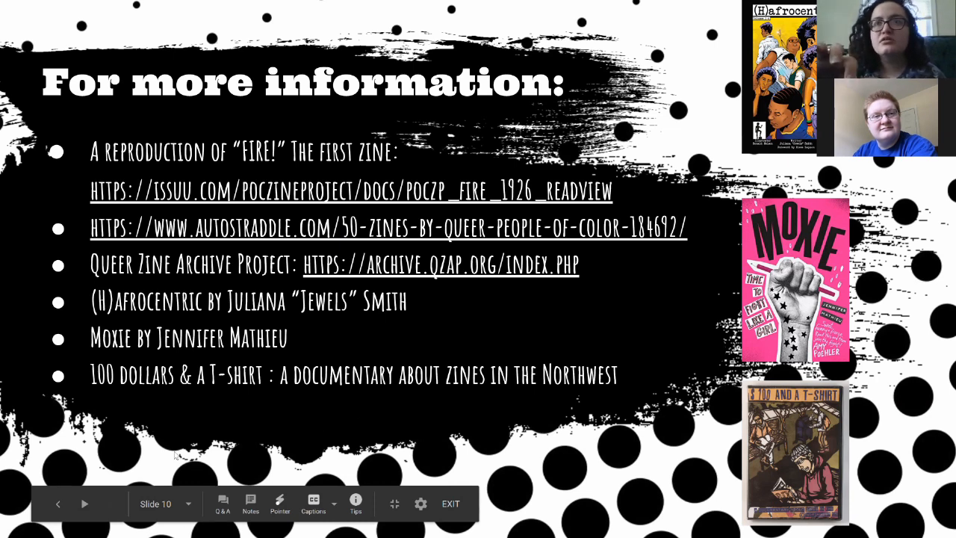